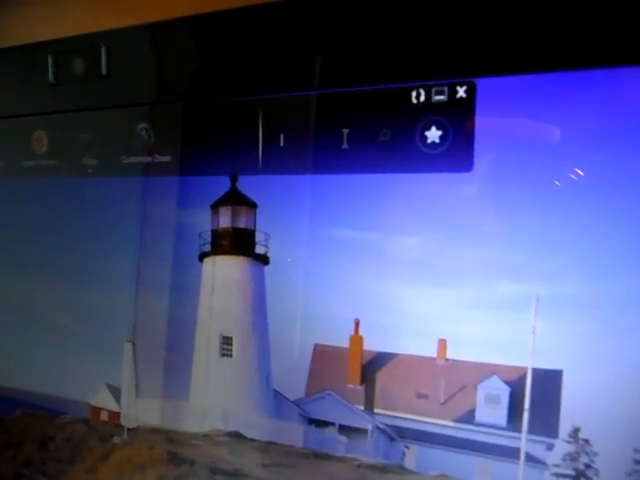
left_click(380, 138)
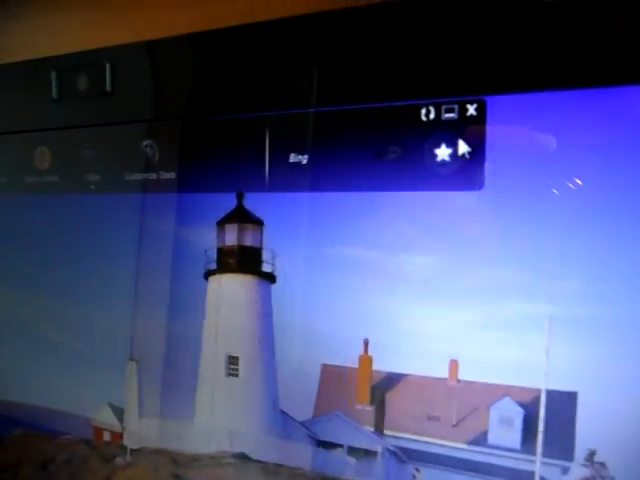
mouse_move(432, 144)
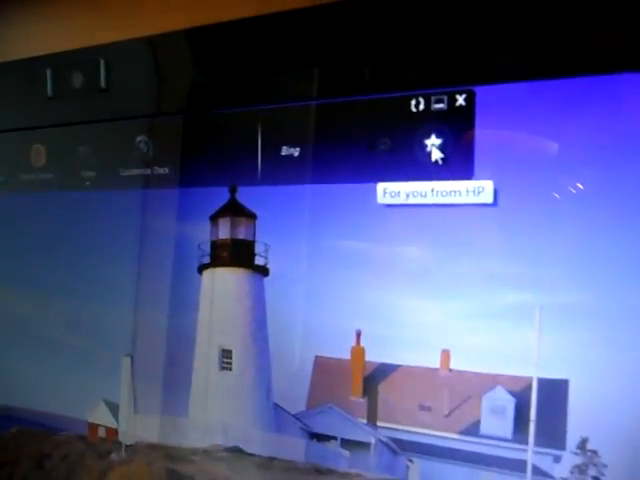